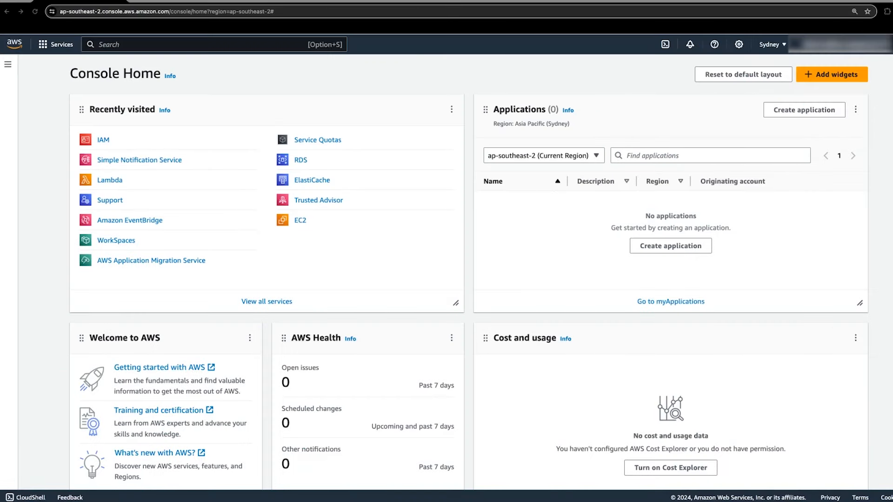
Reach the Amazon SNS Topics page in Sydney, still empty of topics.
type("SNS")
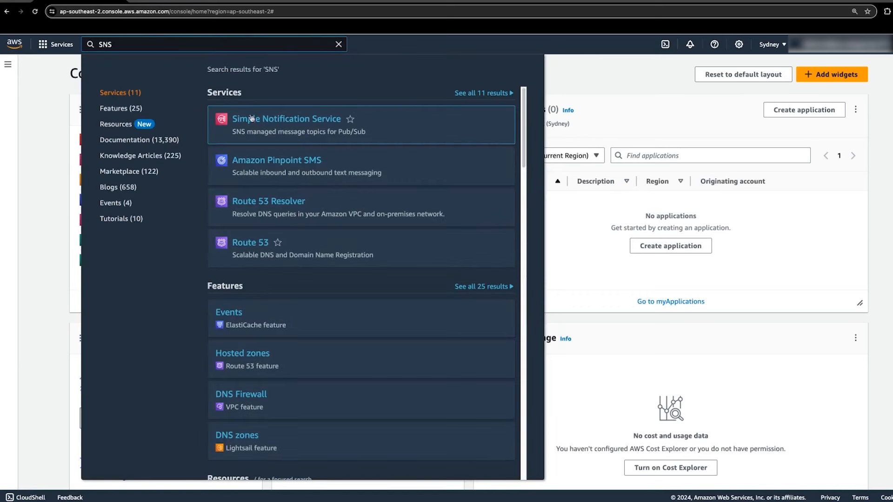
left_click(286, 118)
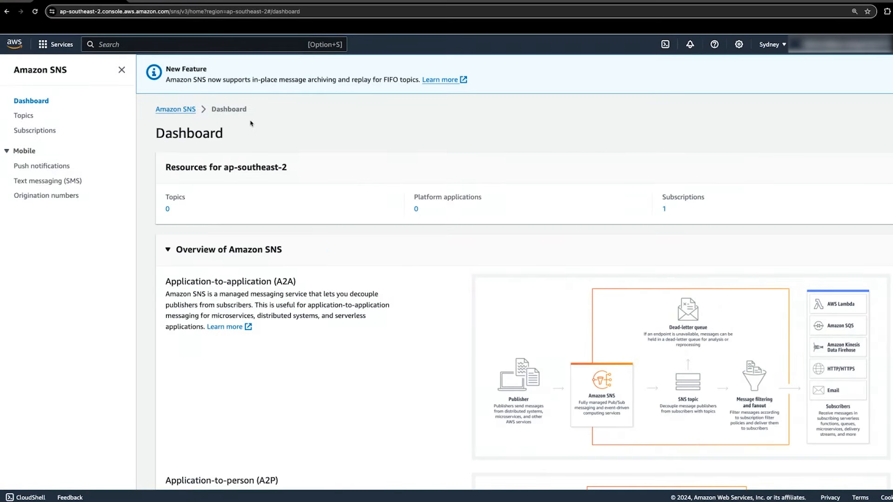
left_click(23, 115)
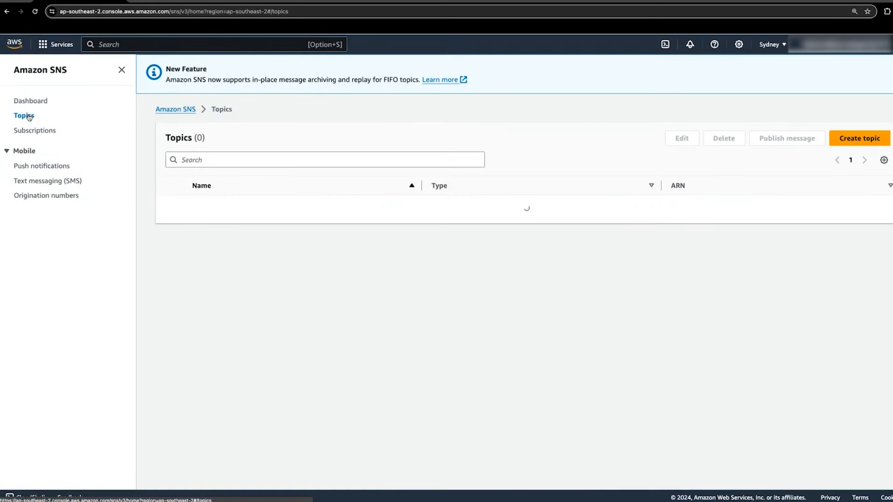
Create a new Standard-type SNS topic named NotifyLambda.
left_click(858, 138)
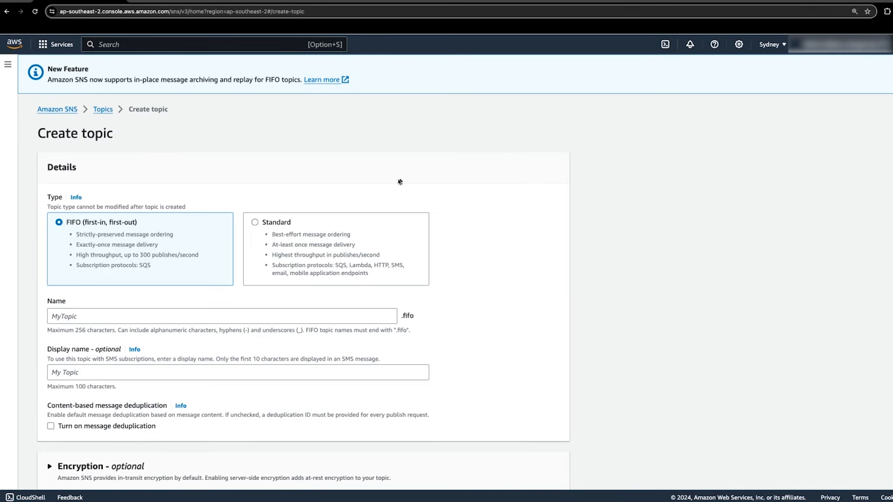
left_click(255, 222)
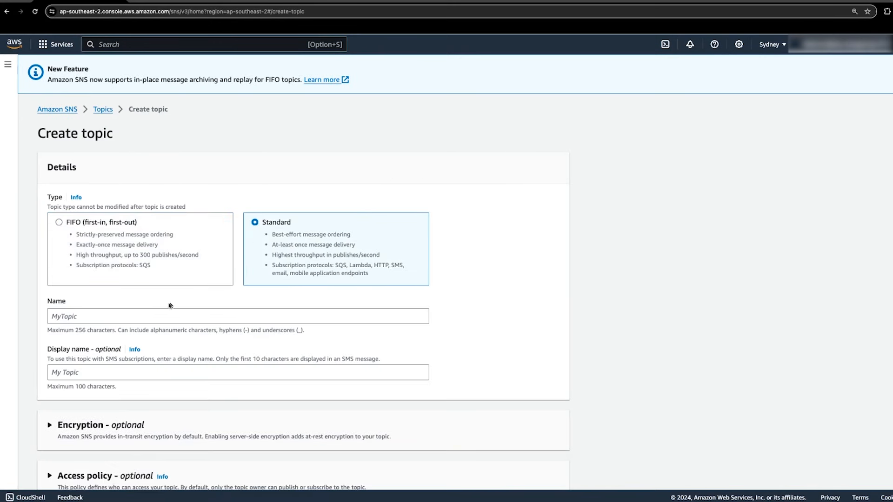
left_click(237, 316)
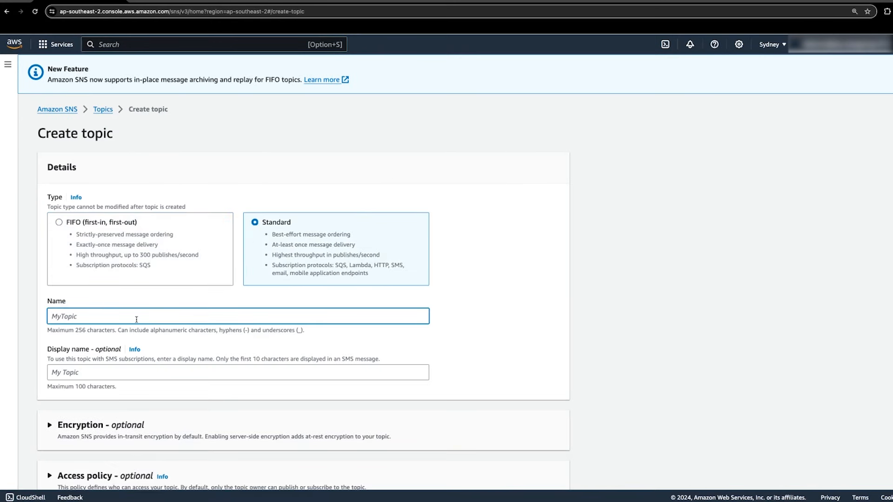
scroll("down", 3)
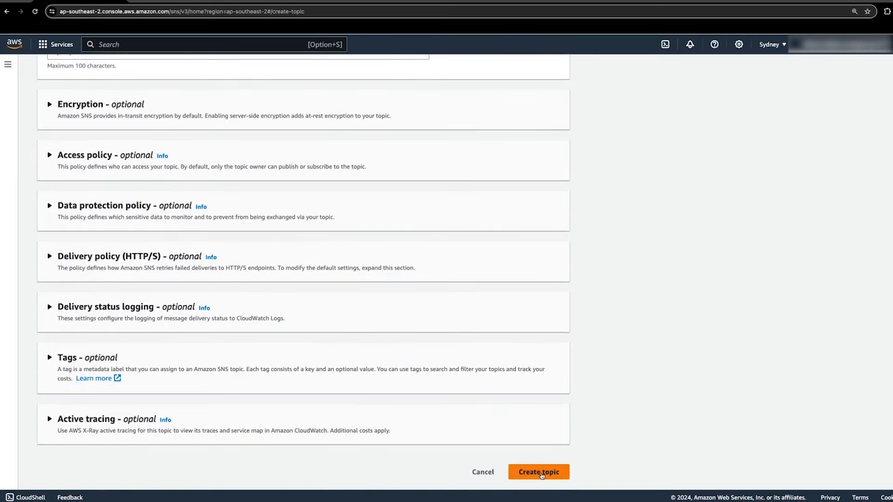
left_click(538, 471)
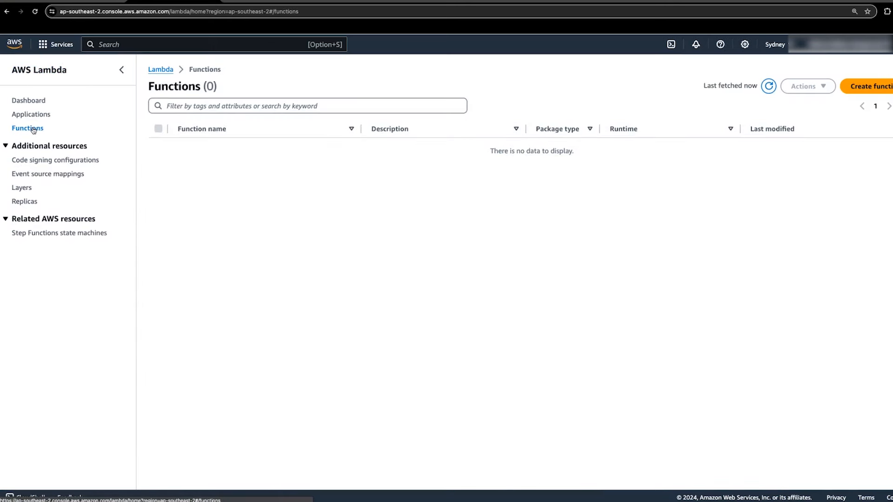
Create the Lambda function PublishToWebhook on the Python 3.12 runtime.
left_click(874, 86)
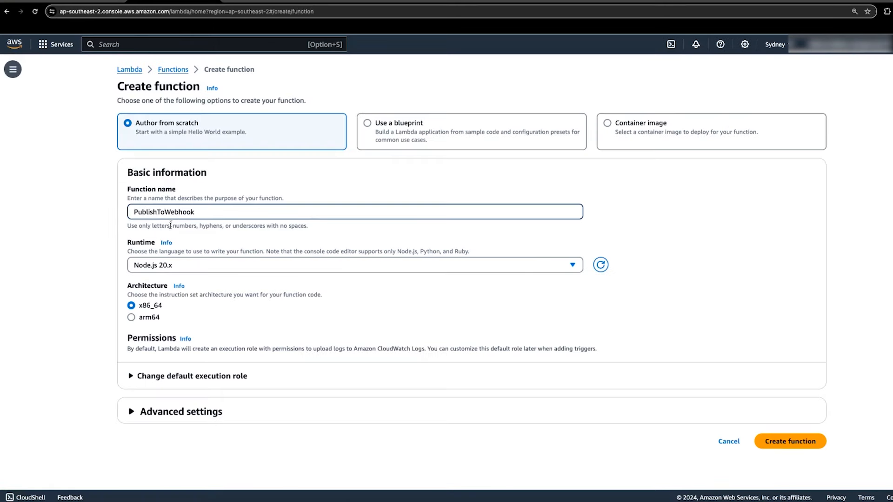
left_click(353, 265)
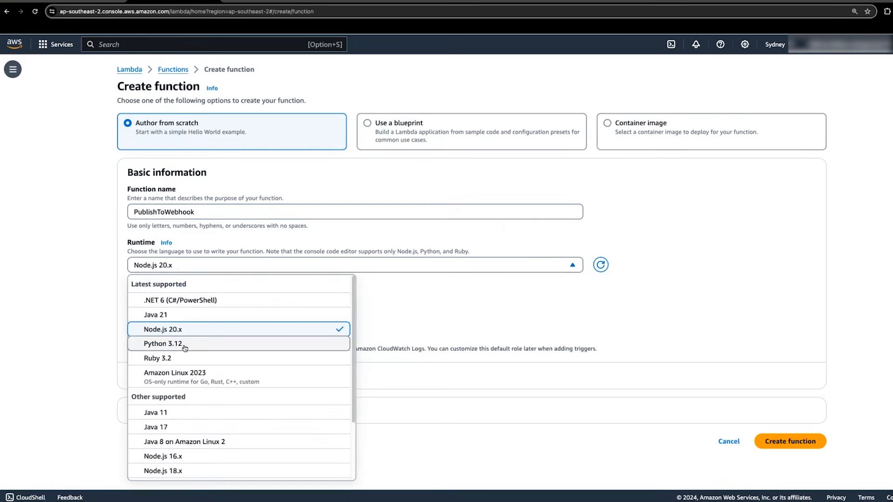
left_click(165, 343)
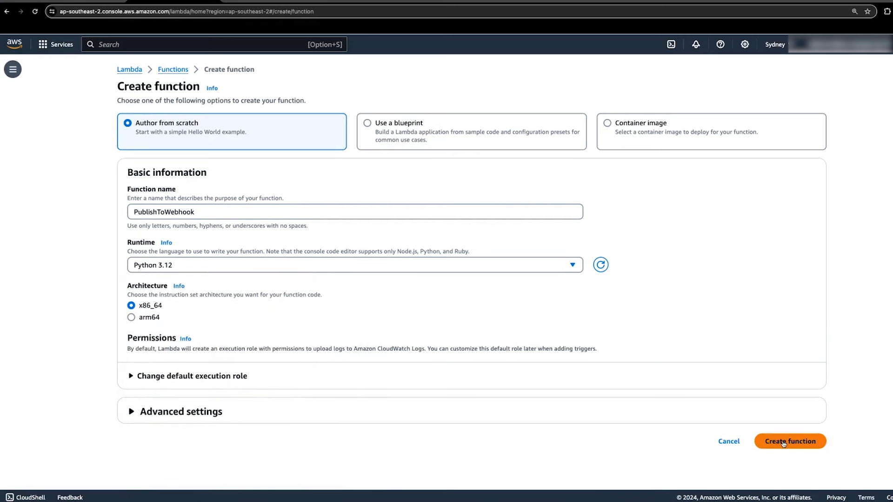
left_click(789, 441)
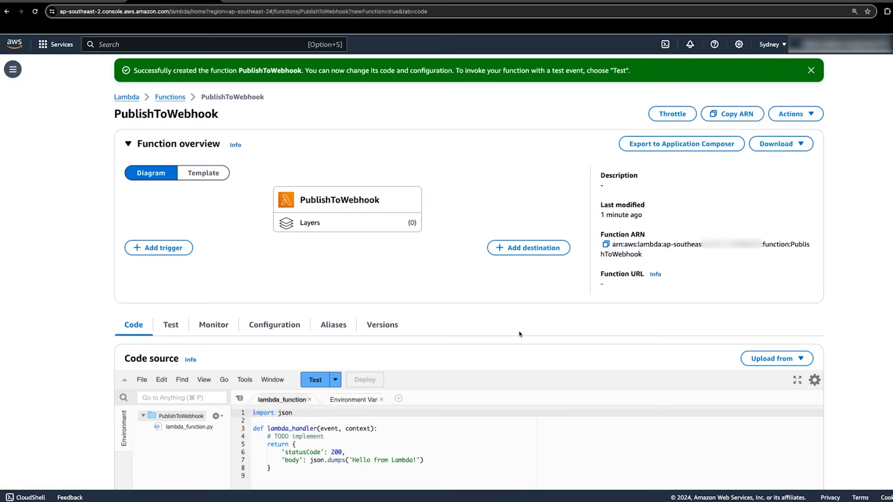
Paste the urllib3 Slack webhook handler into lambda_function.py, replacing the Hello from Lambda template.
scroll("down", 3)
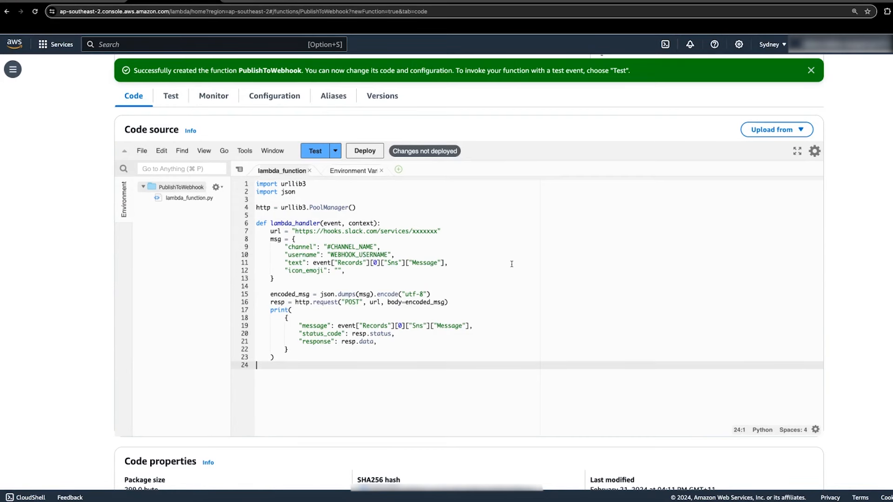
left_click(797, 151)
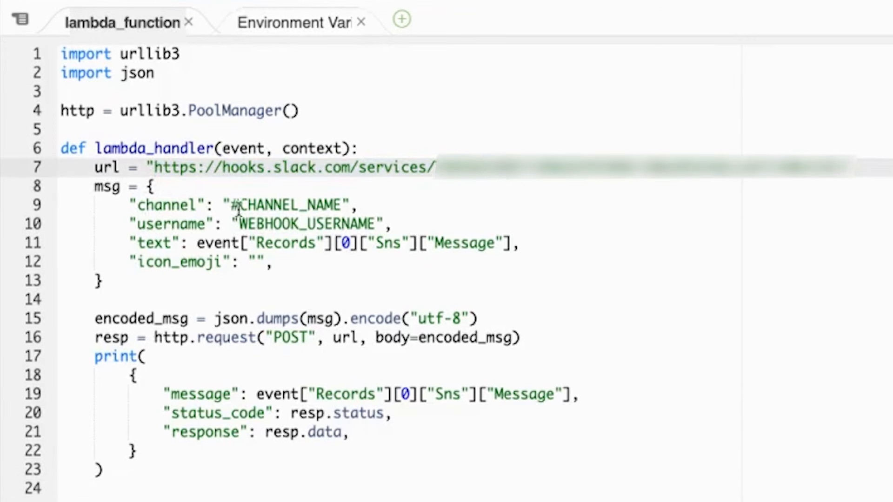
Replace CHANNEL_NAME so the Slack channel in the code reads #webhook.
type("webhook")
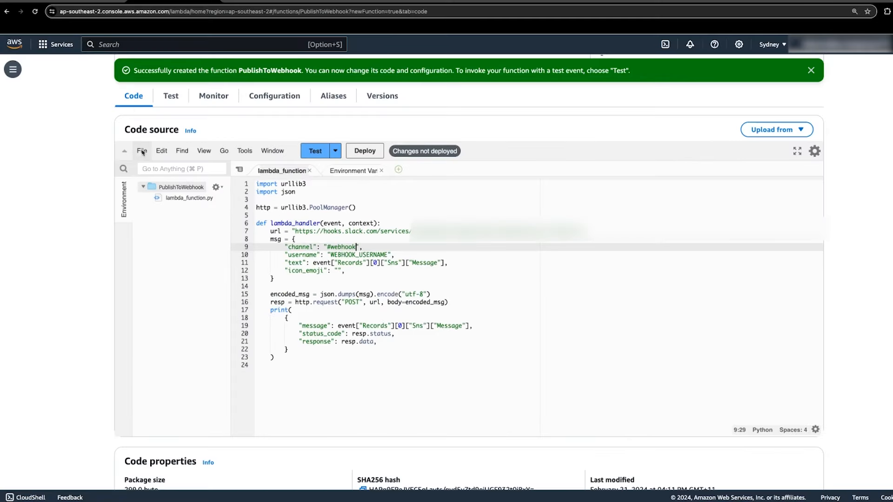
Save the edited function code and deploy it until PublishToWebhook reports a successful update.
left_click(141, 151)
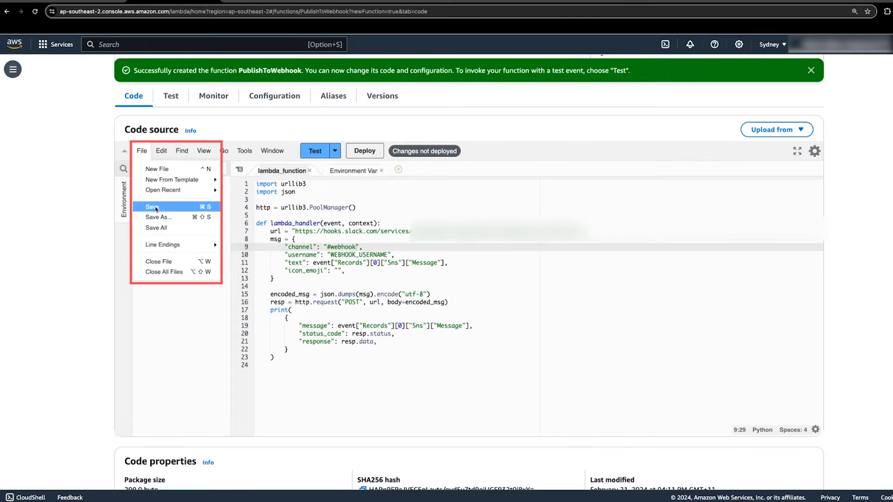
left_click(151, 206)
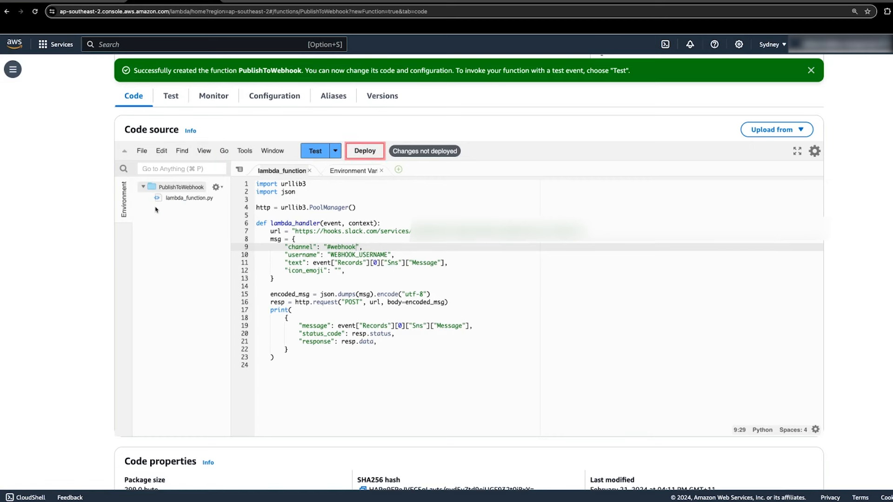
left_click(364, 151)
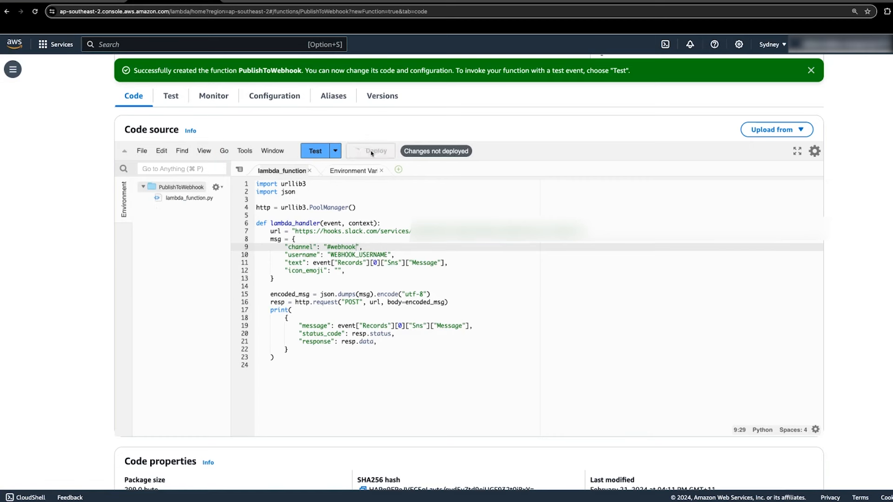
left_click(369, 151)
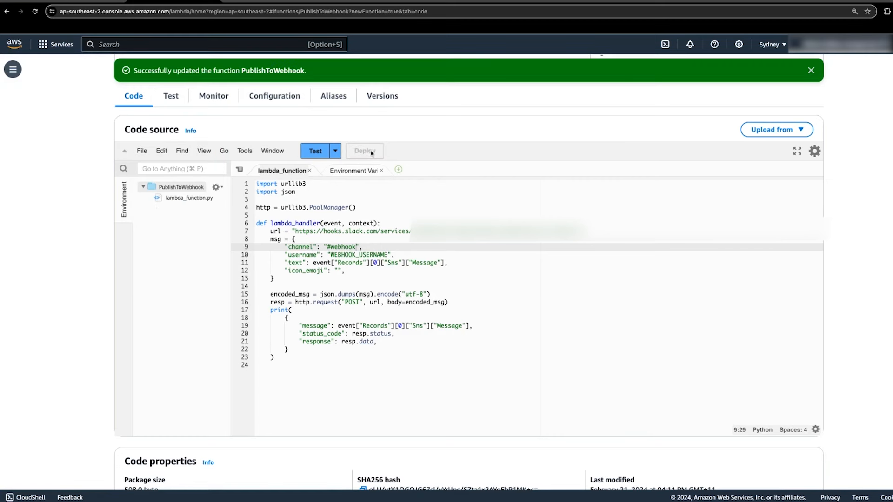
Save a new private test event SNSTest built from the sns-notification template.
left_click(334, 151)
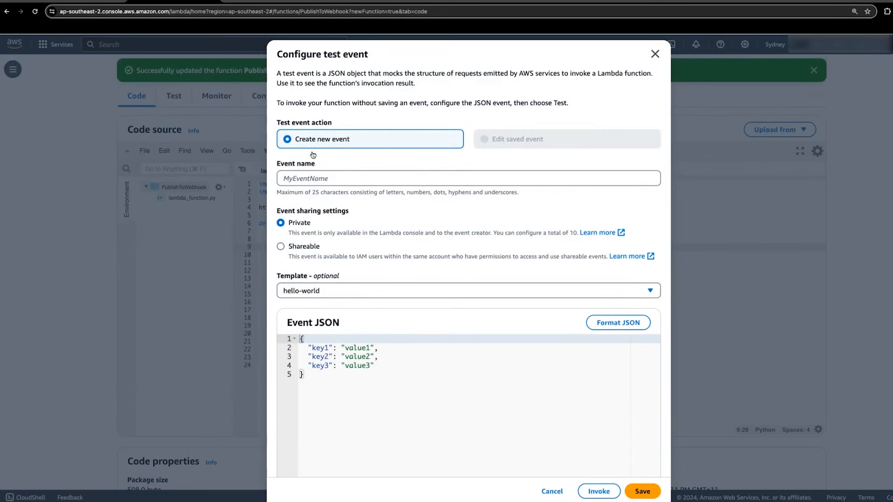
type("SNSTest")
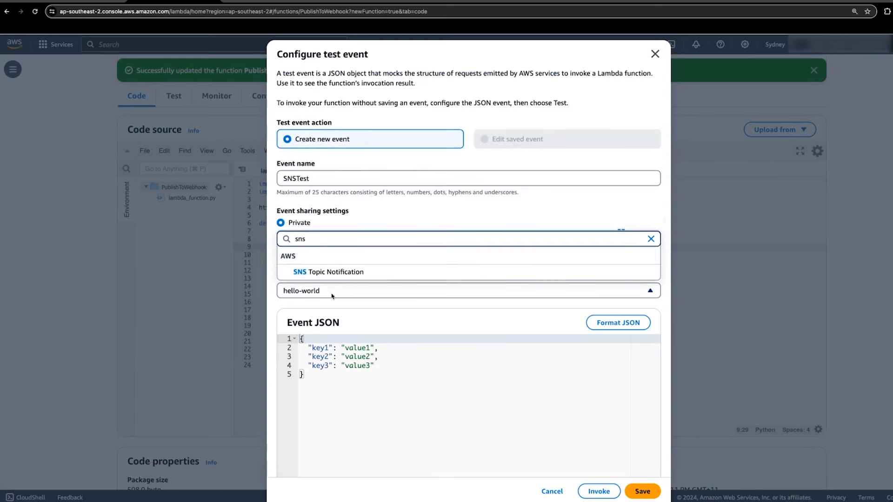
left_click(327, 271)
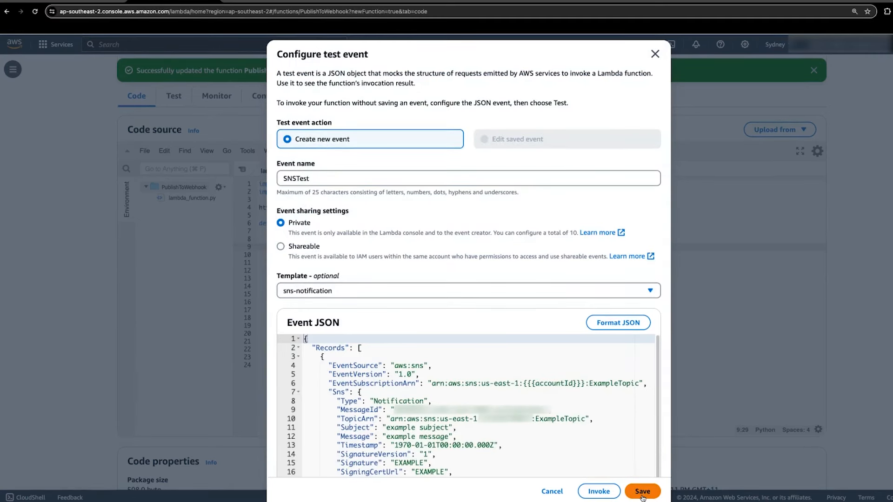
left_click(642, 491)
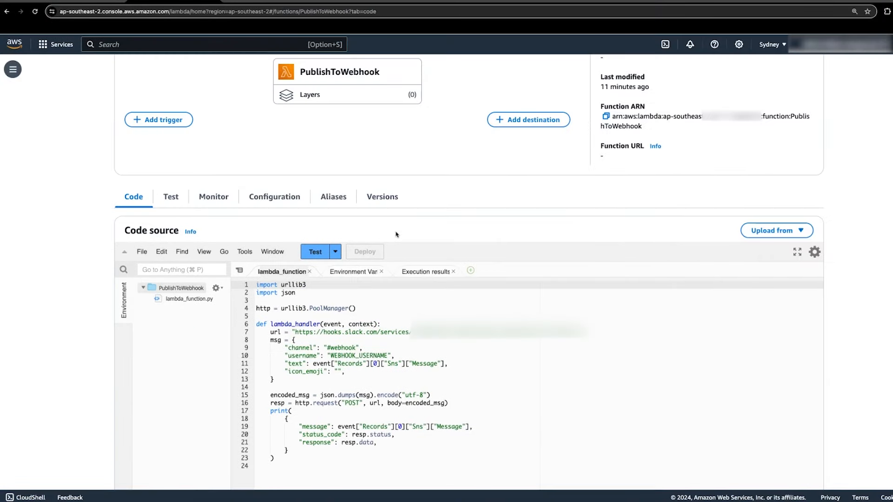
Invoke PublishToWebhook with SNSTest and confirm the example message posted with status 200.
left_click(314, 251)
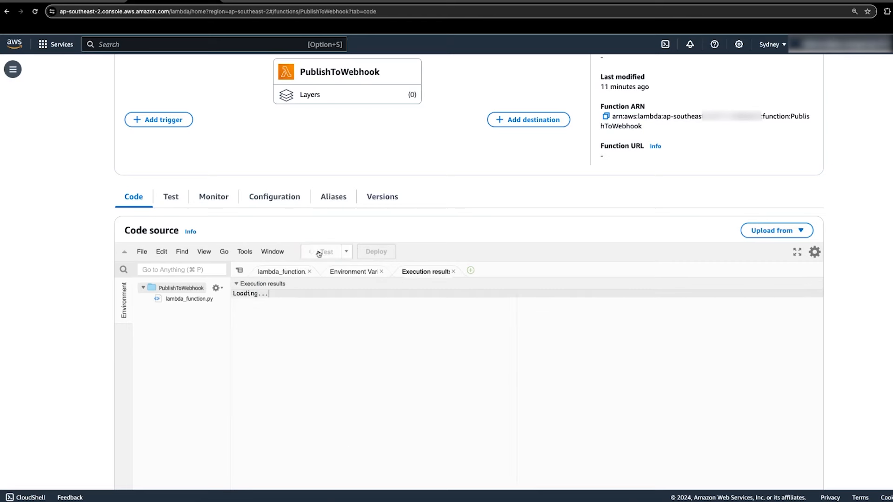
left_click(316, 252)
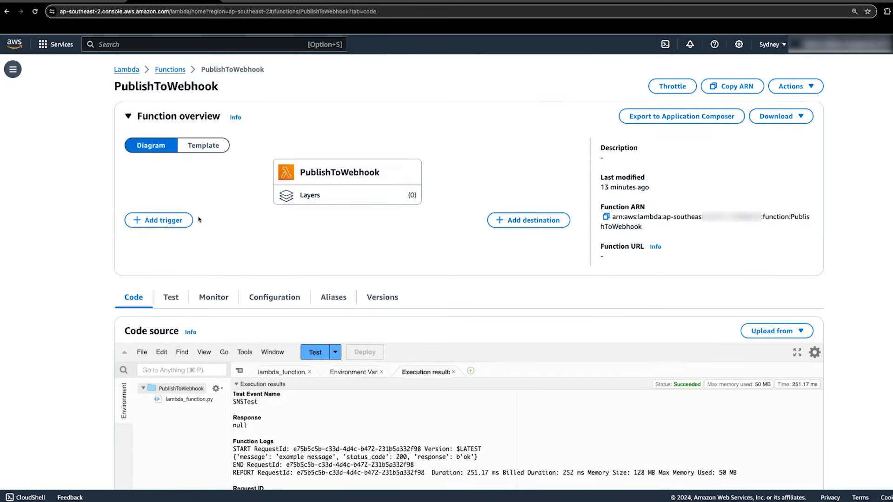
Add an SNS trigger from the NotifyLambda topic to PublishToWebhook.
left_click(158, 220)
type("s")
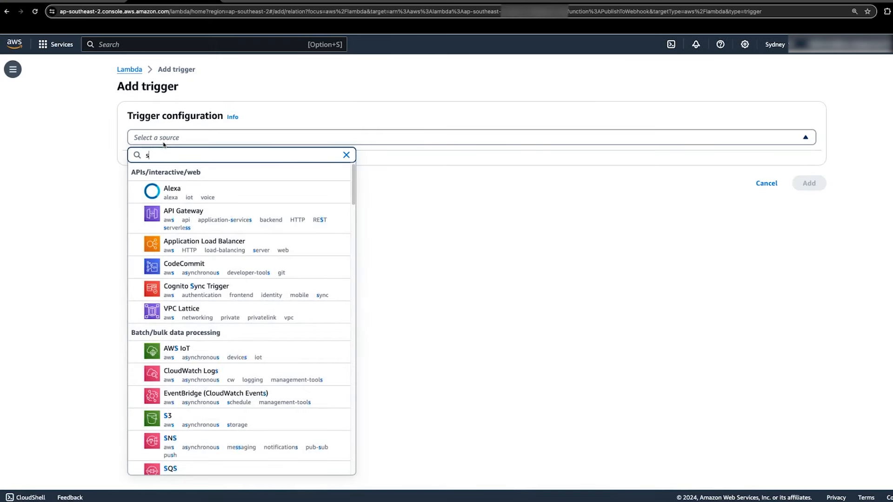
type("ns")
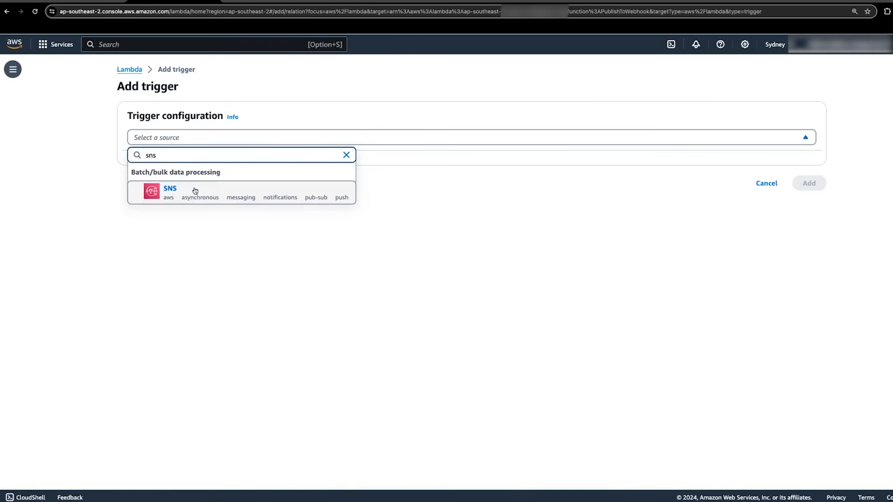
left_click(169, 192)
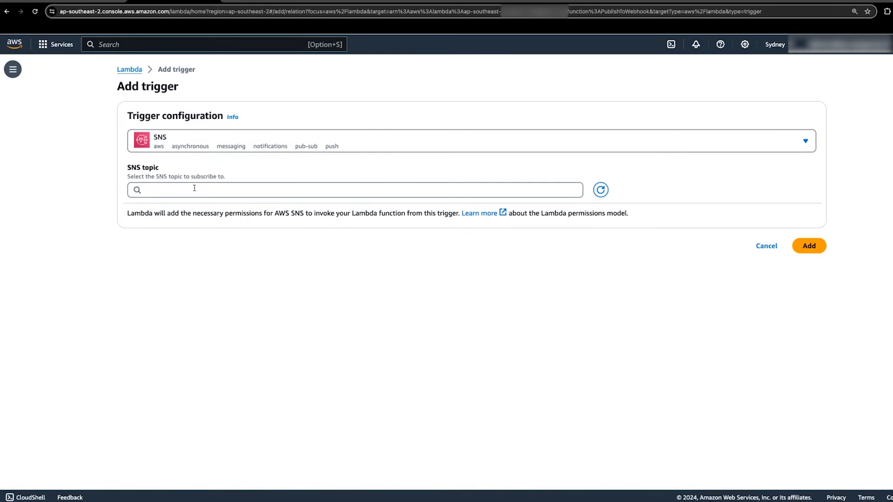
type("n")
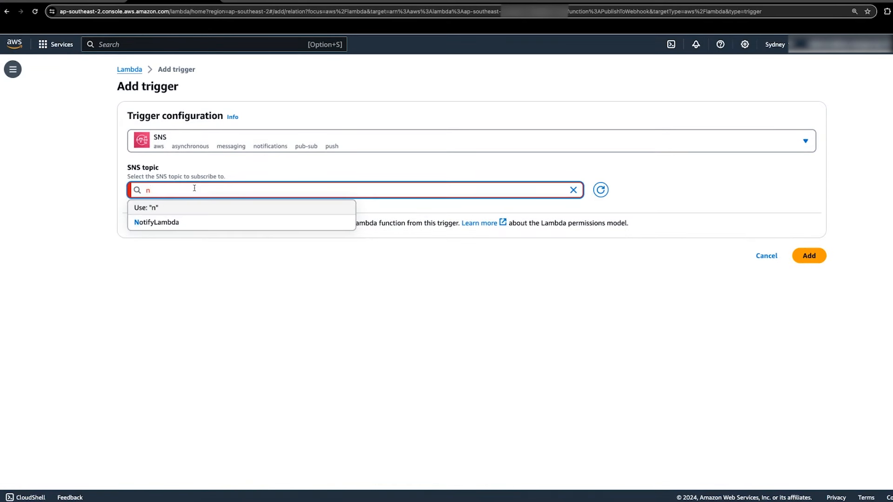
left_click(156, 222)
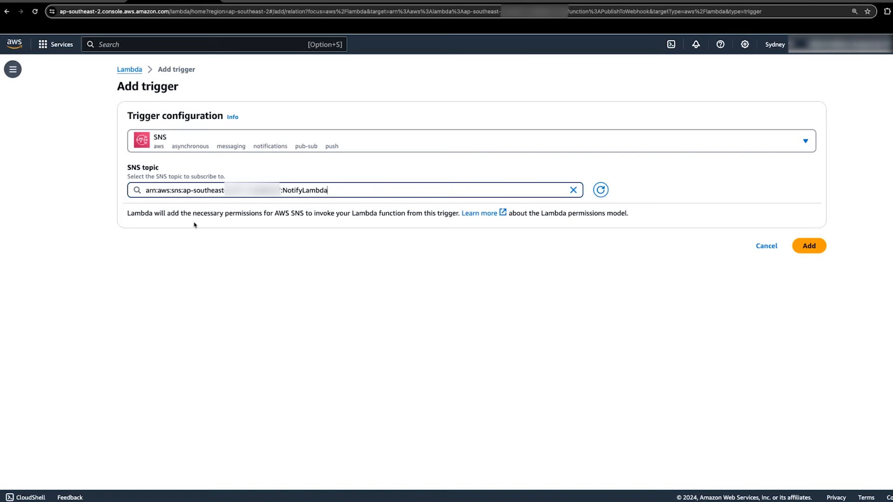
mouse_move(808, 246)
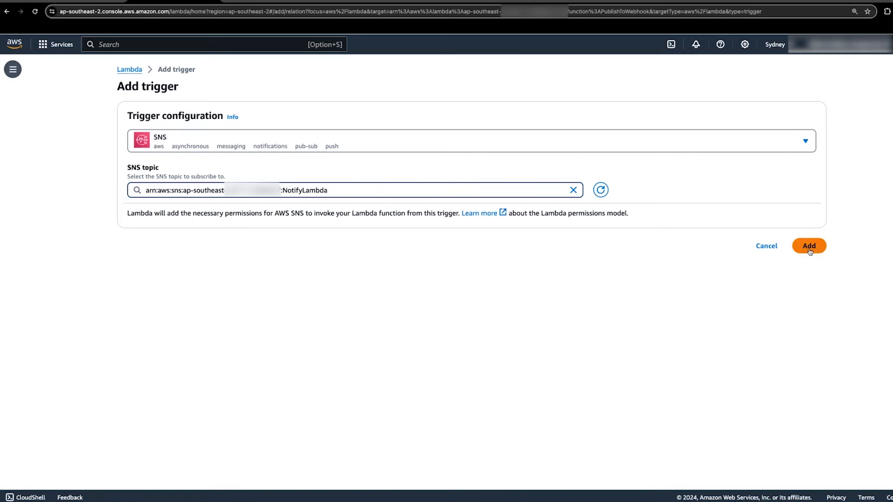
left_click(808, 246)
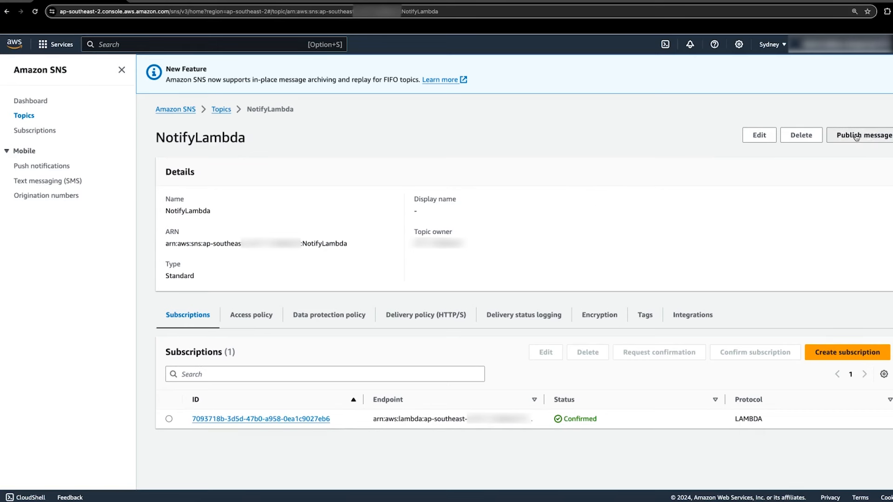
Publish the message 'Hello from SNS' to NotifyLambda so it lands in the Slack #webhook channel.
left_click(863, 135)
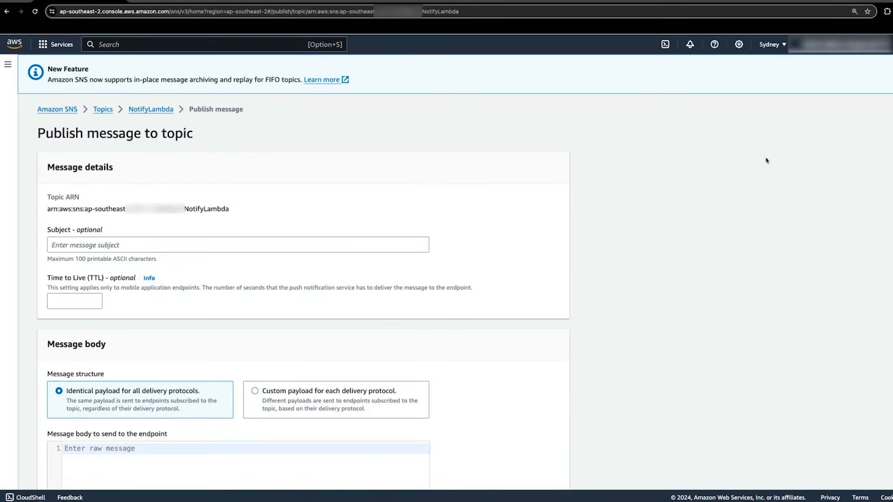
type("Hell")
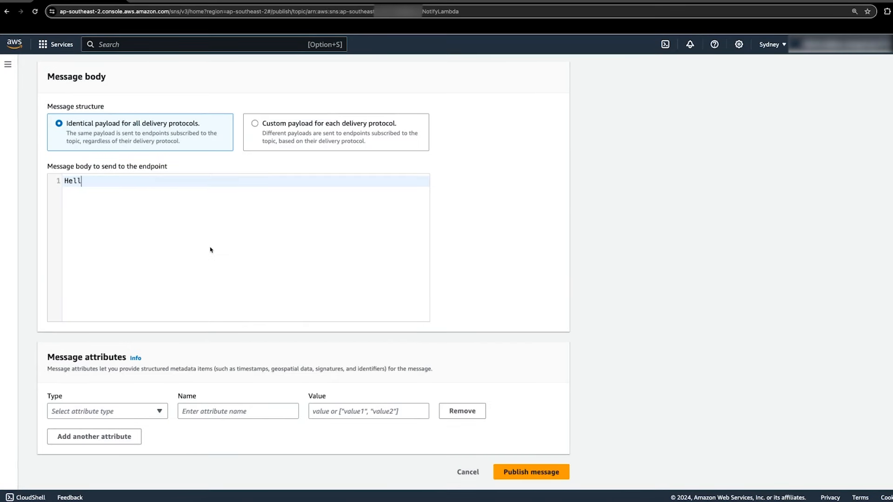
type("o from S")
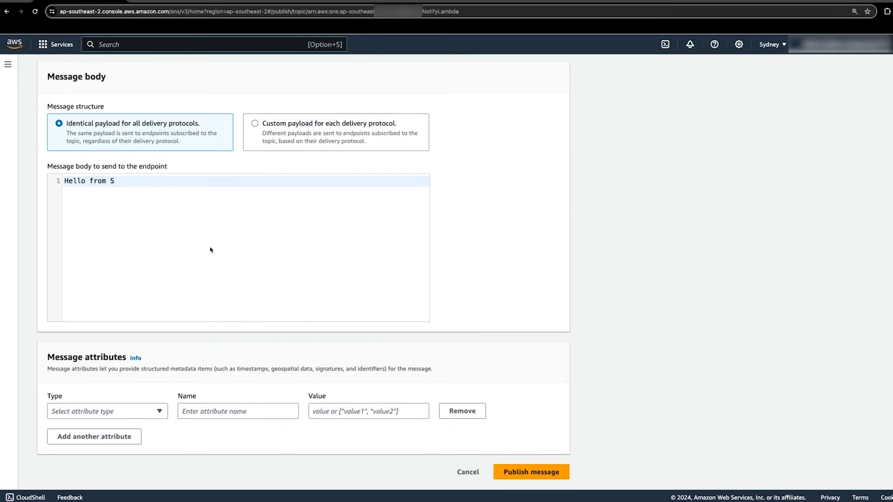
type("NS")
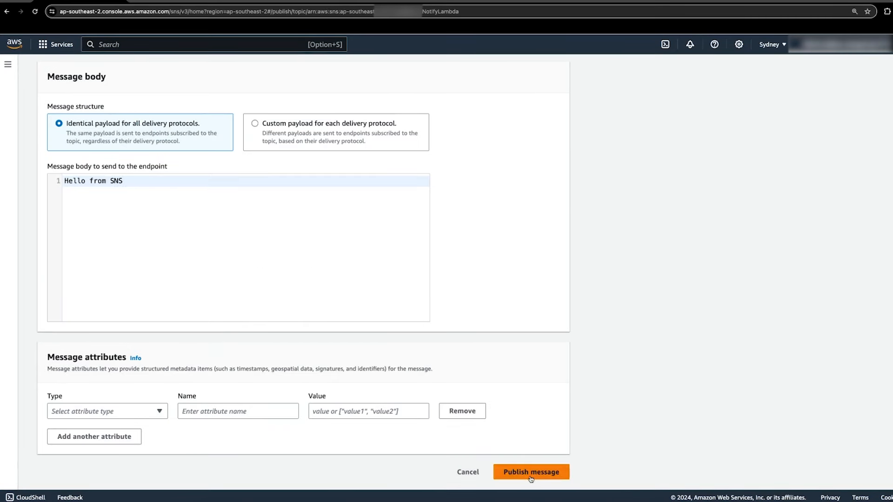
left_click(530, 472)
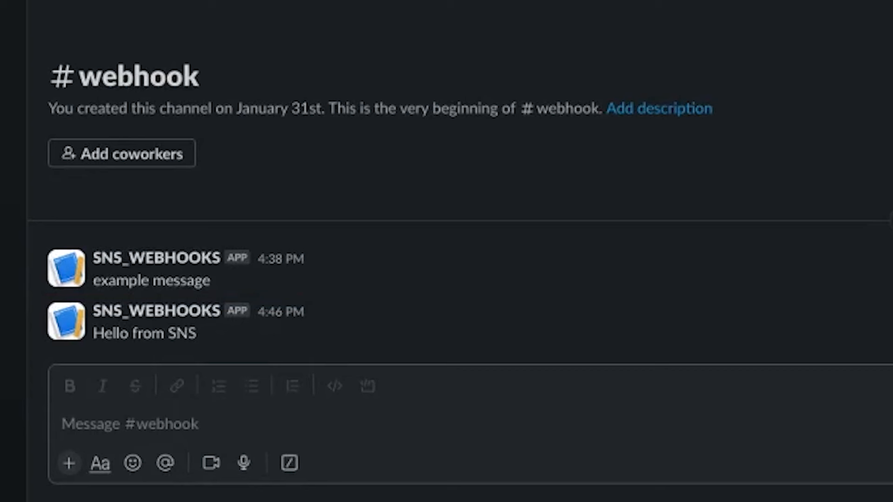
mouse_move(636, 90)
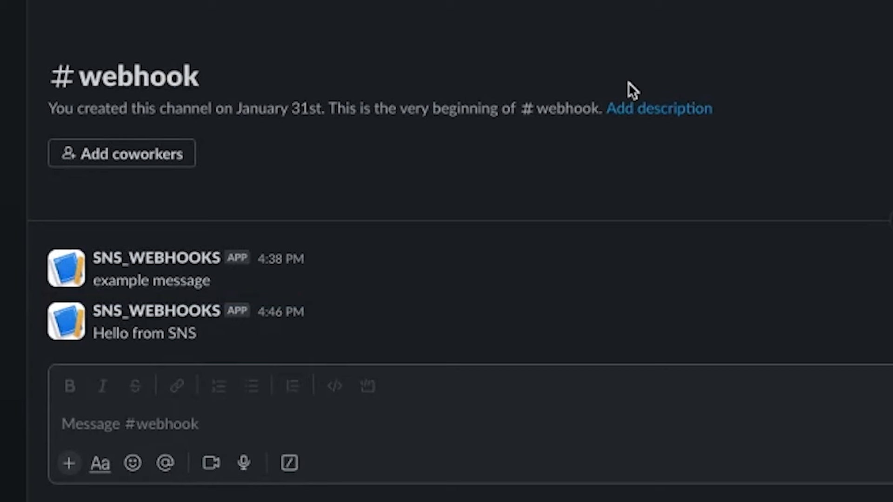